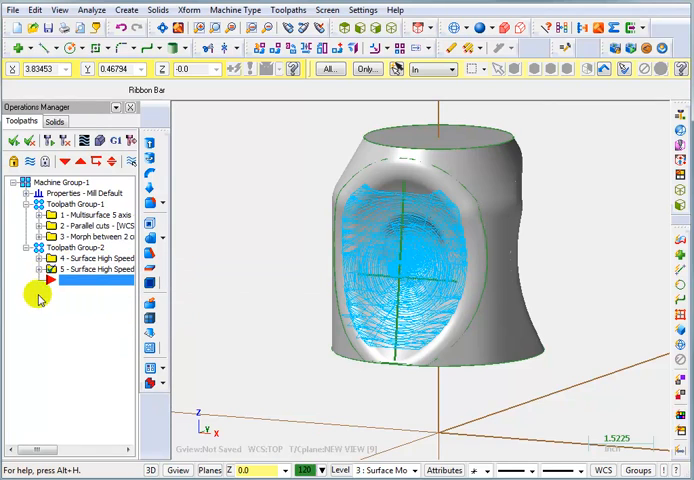
Open the copied Surface High Speed OptiRough toolpath's parameters from the Operations Manager.
{"action": "left_click", "coordinate": [38, 268]}
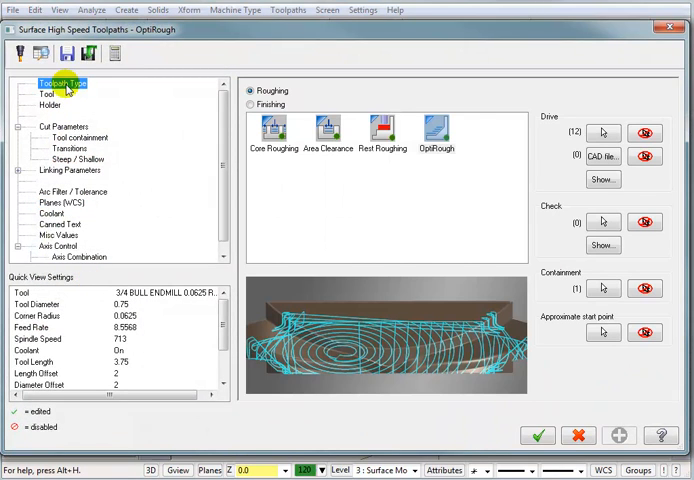
Change the toolpath type from roughing to a Finishing Scallop pass.
{"action": "left_click", "coordinate": [252, 104]}
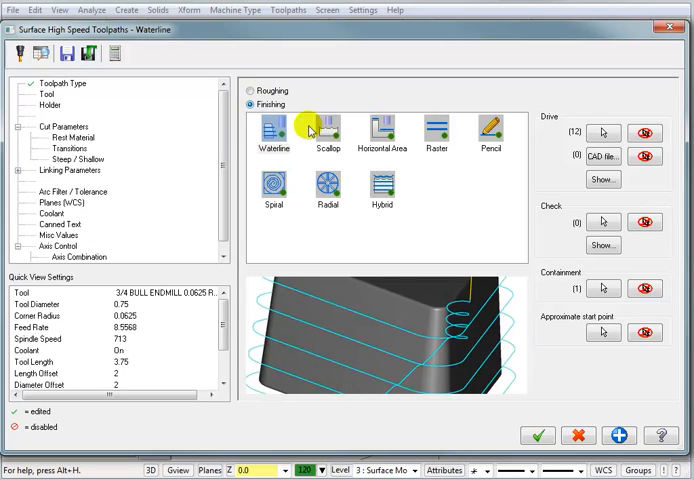
{"action": "left_click", "coordinate": [328, 130]}
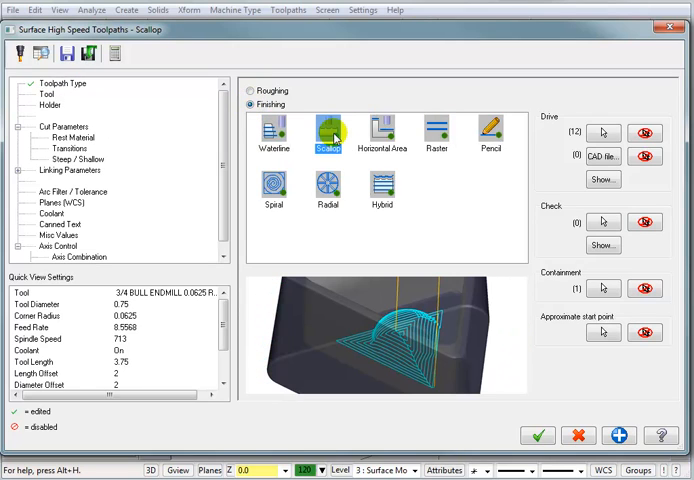
{"action": "left_click", "coordinate": [46, 92]}
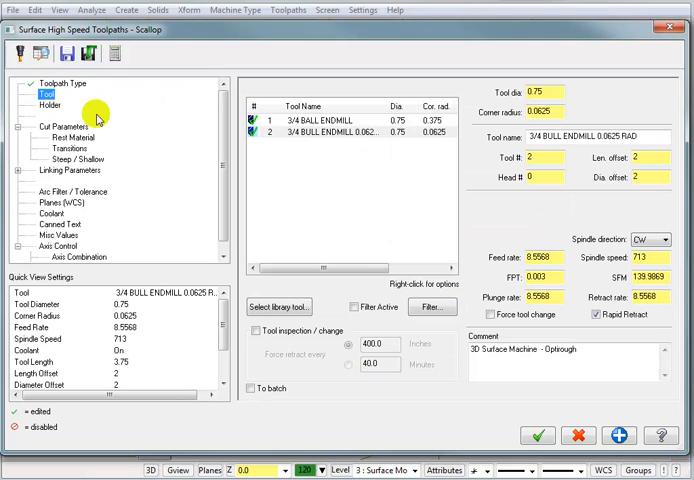
Select the 3/4 BALL ENDMILL and comment it '3D Surface Machine - Scallop The Cavity'.
{"action": "left_click", "coordinate": [340, 120]}
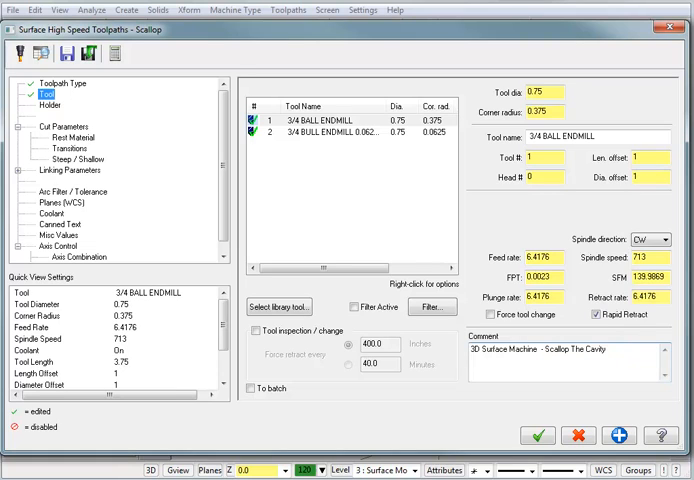
{"action": "left_click", "coordinate": [568, 350]}
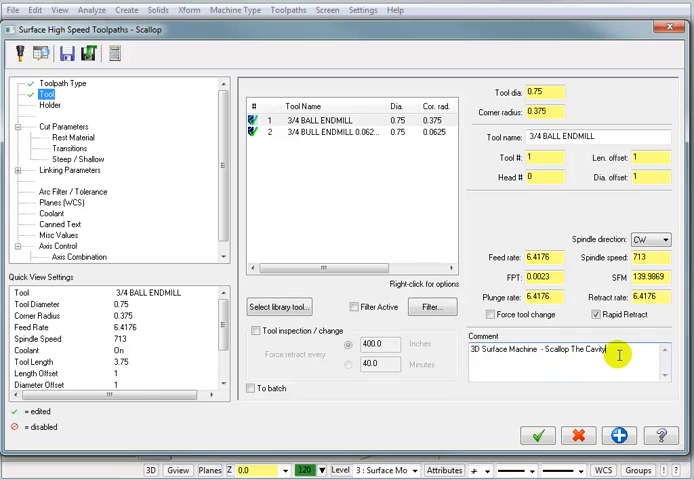
{"action": "left_click", "coordinate": [56, 128]}
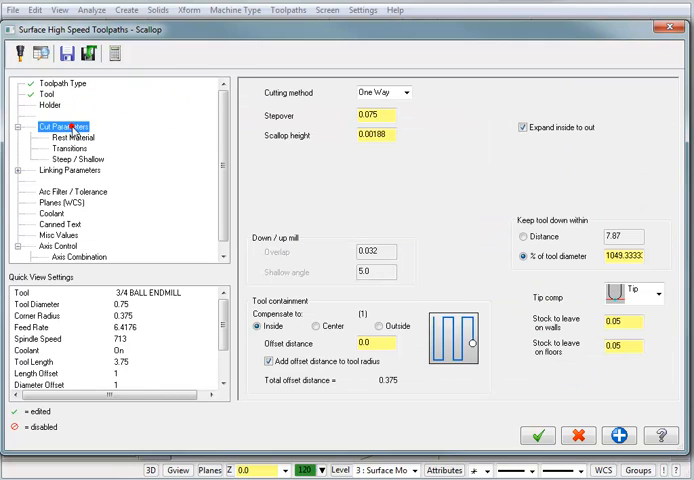
{"action": "mouse_move", "coordinate": [172, 136]}
{"action": "type", "text": "0.05"}
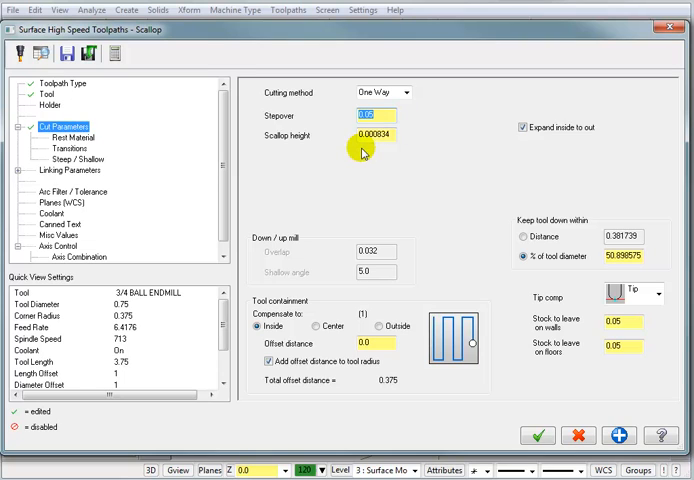
{"action": "mouse_move", "coordinate": [384, 148]}
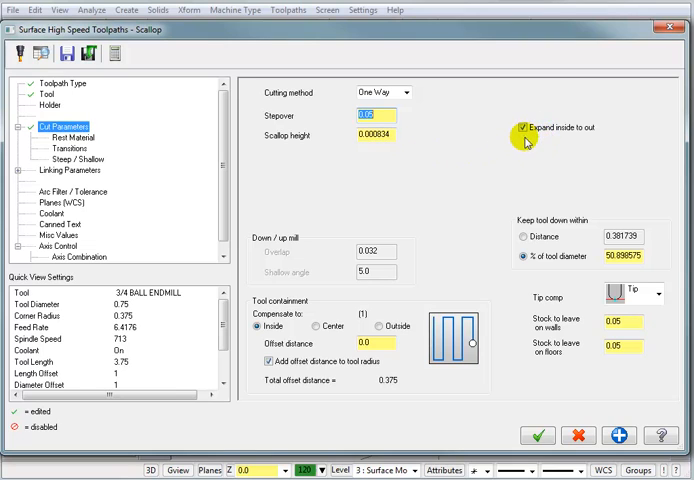
Turn off inside-to-out expansion, set containment compensation to Center, and accept the parameters.
{"action": "left_click", "coordinate": [524, 128]}
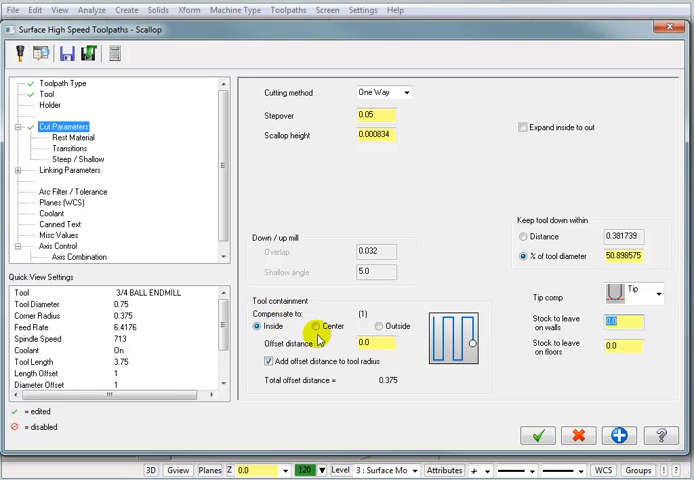
{"action": "left_click", "coordinate": [314, 328]}
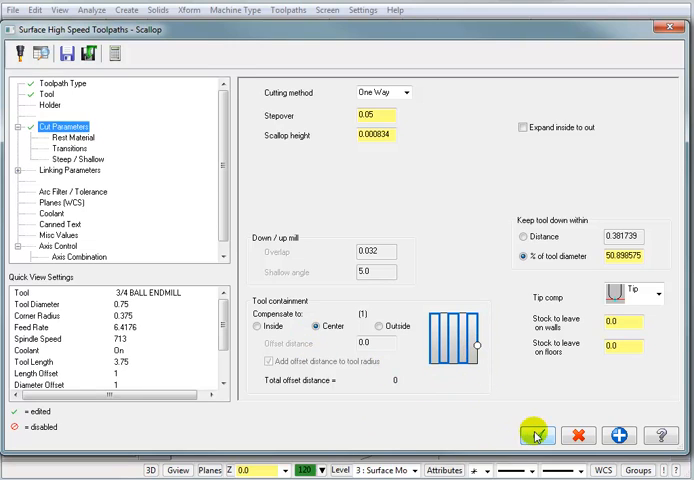
{"action": "left_click", "coordinate": [536, 436]}
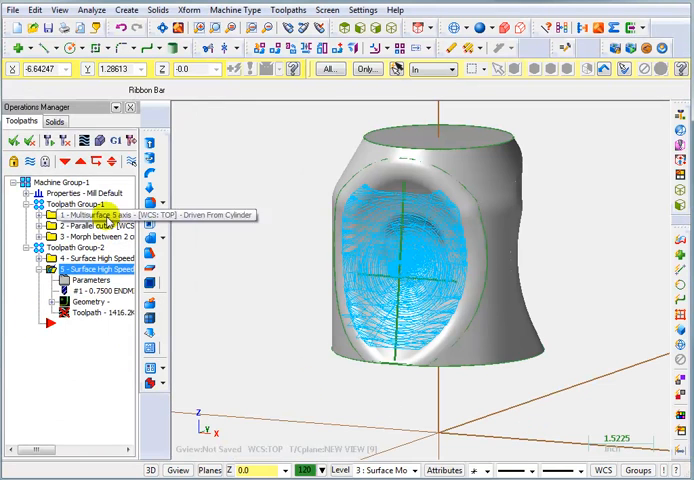
{"action": "mouse_move", "coordinate": [68, 144]}
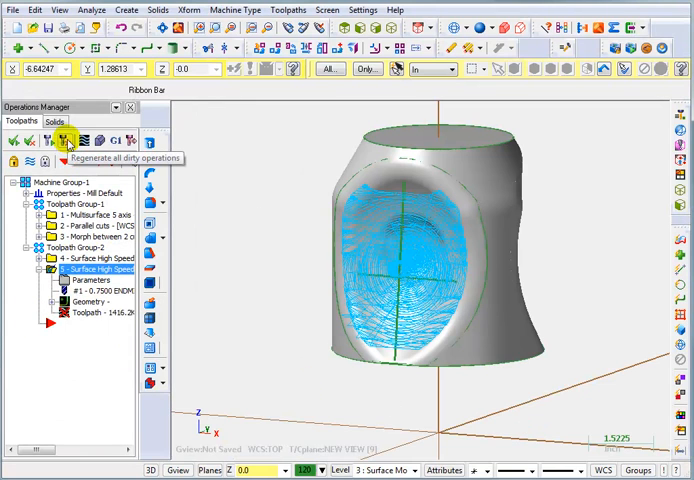